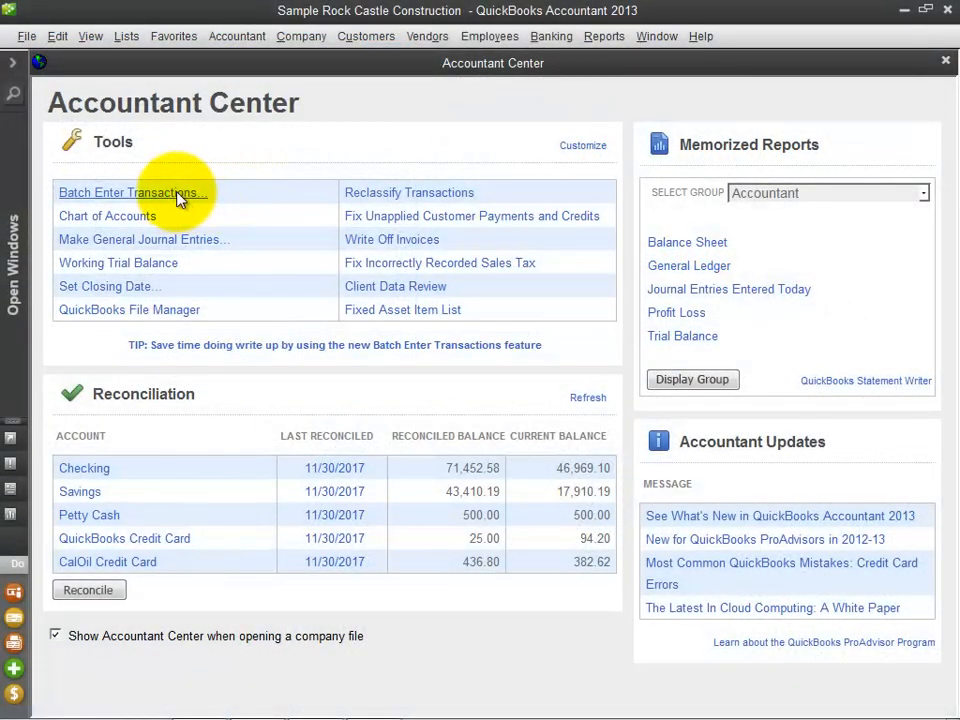
Step: Open Batch Enter Transactions for checks from the 10100 Checking account
{"action": "left_click", "coordinate": [127, 192]}
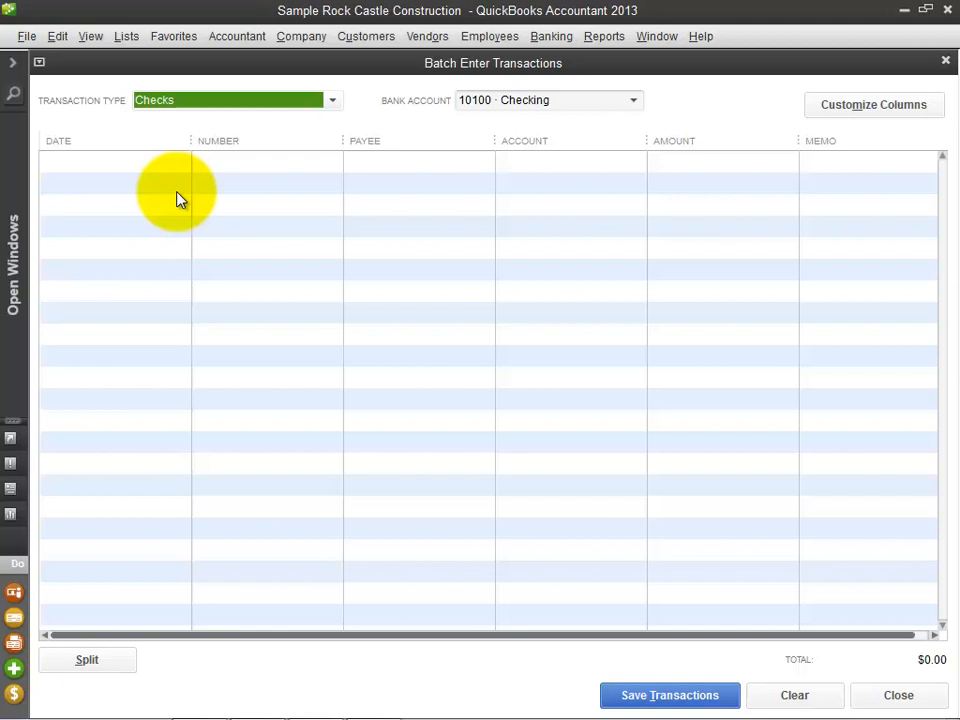
{"action": "left_click", "coordinate": [332, 100]}
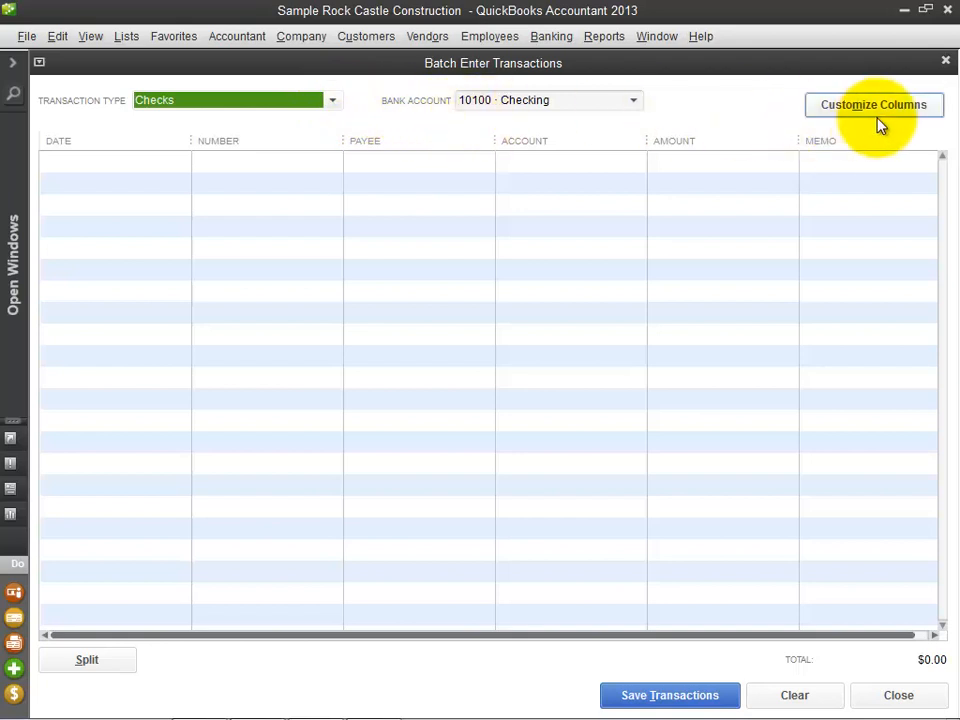
Step: Open Customize Columns to review the batch grid's chosen columns
{"action": "left_click", "coordinate": [873, 104]}
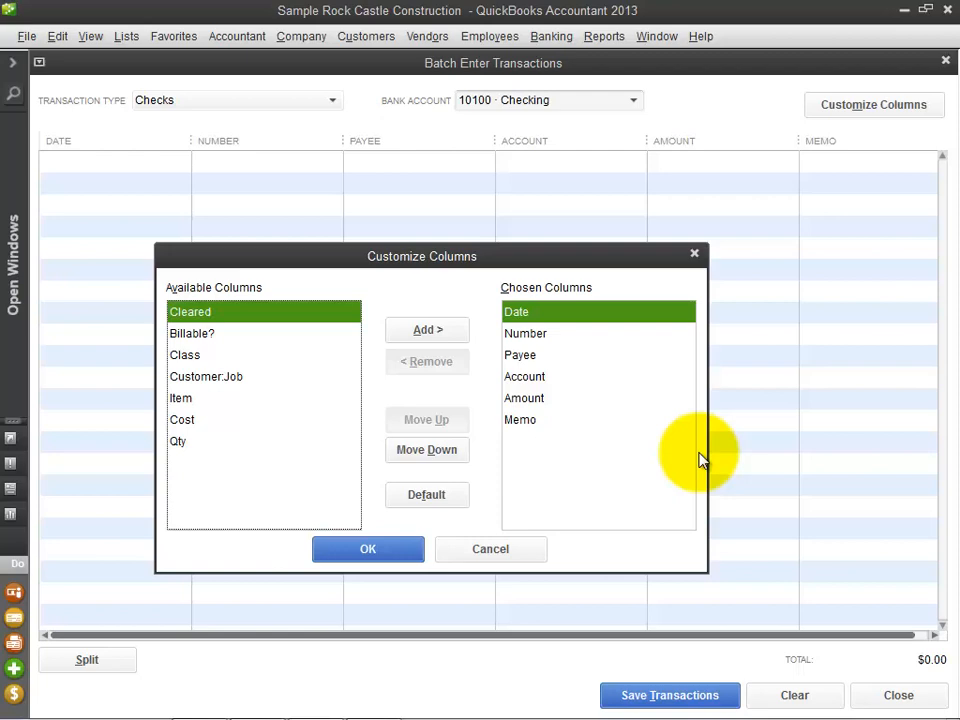
{"action": "mouse_move", "coordinate": [280, 447]}
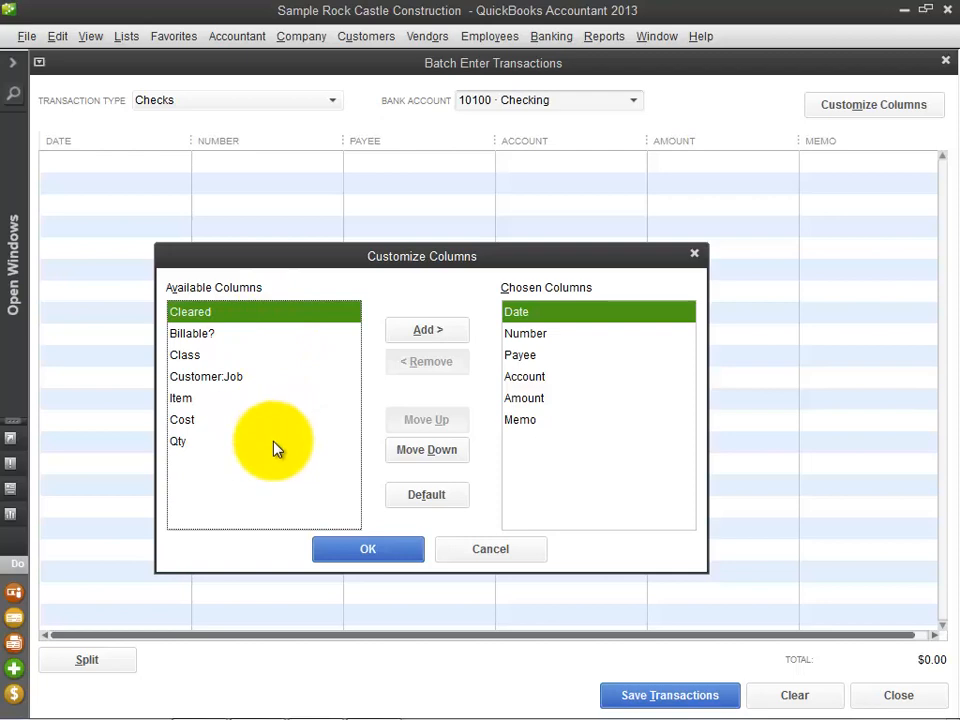
{"action": "mouse_move", "coordinate": [285, 463]}
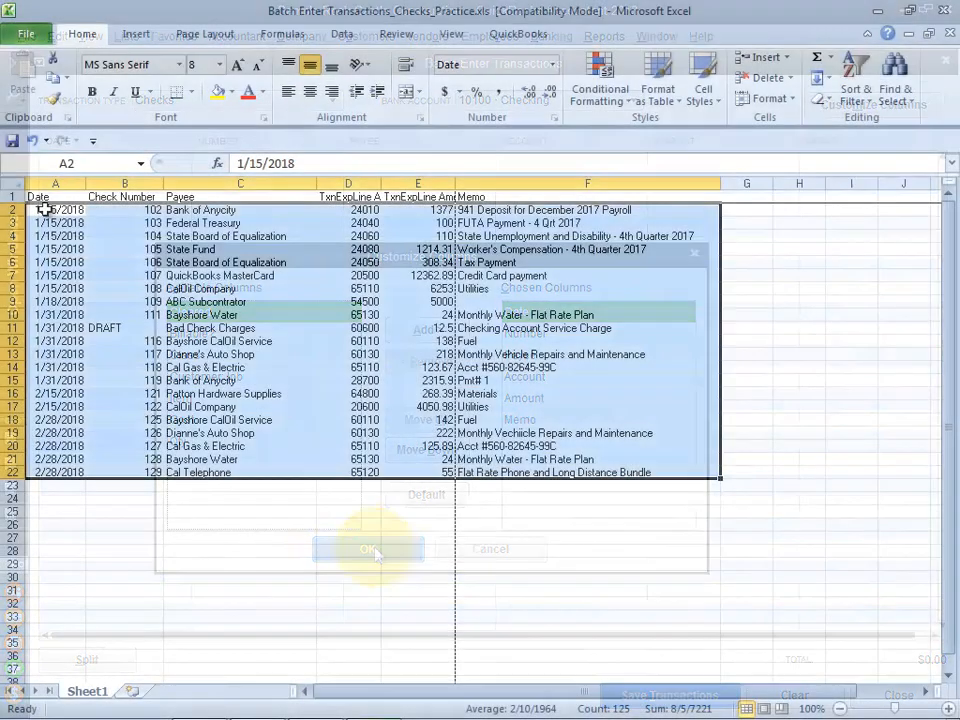
Step: Select the 21 check rows A2:F22 in Excel and copy them
{"action": "left_click", "coordinate": [368, 548]}
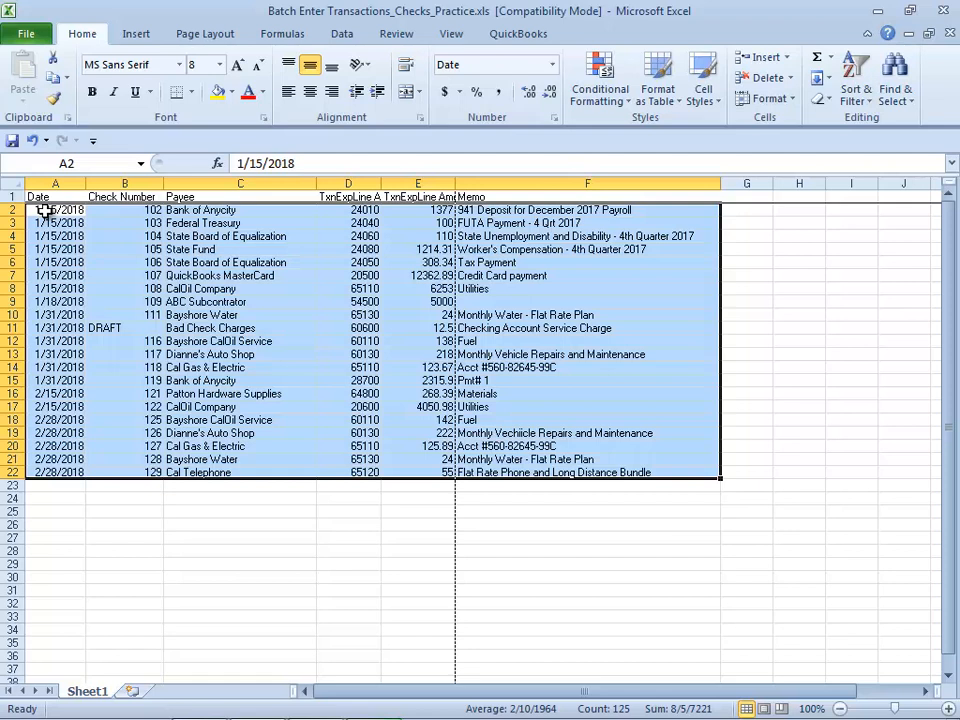
{"action": "key", "text": "ctrl+c"}
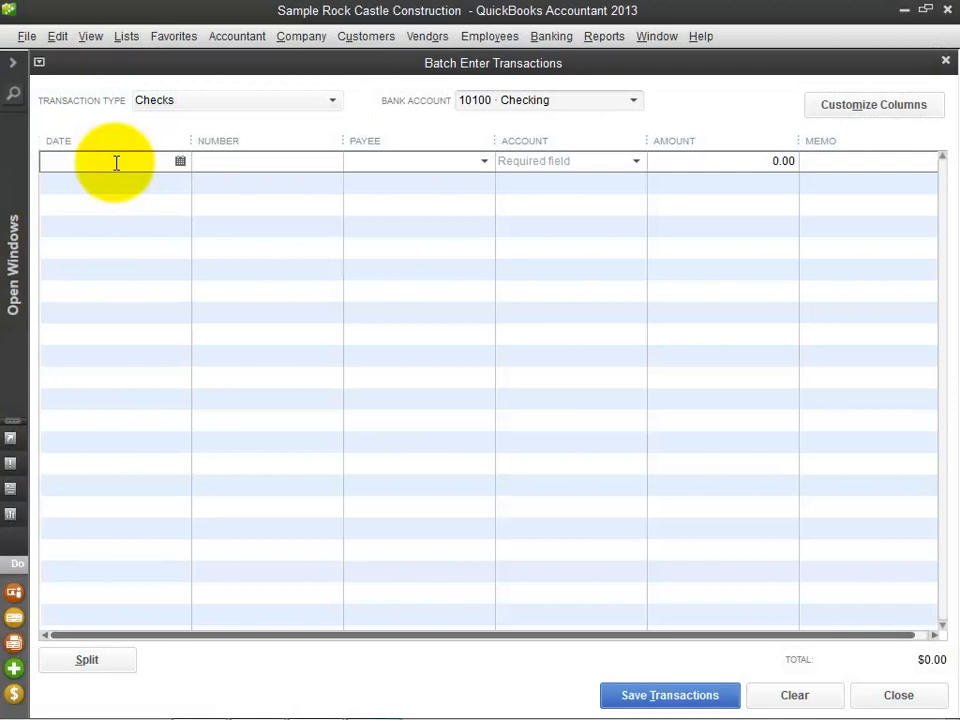
Step: Paste the copied checks into the batch grid, totalling $34,445.87
{"action": "key", "text": "ctrl+v"}
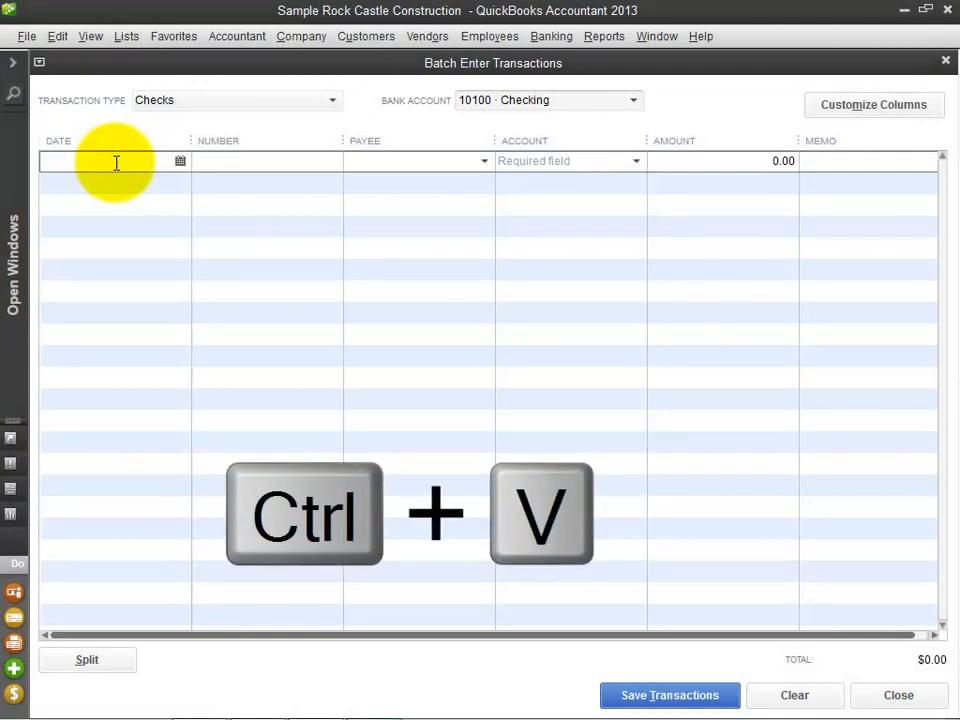
{"action": "key", "text": "ctrl+v"}
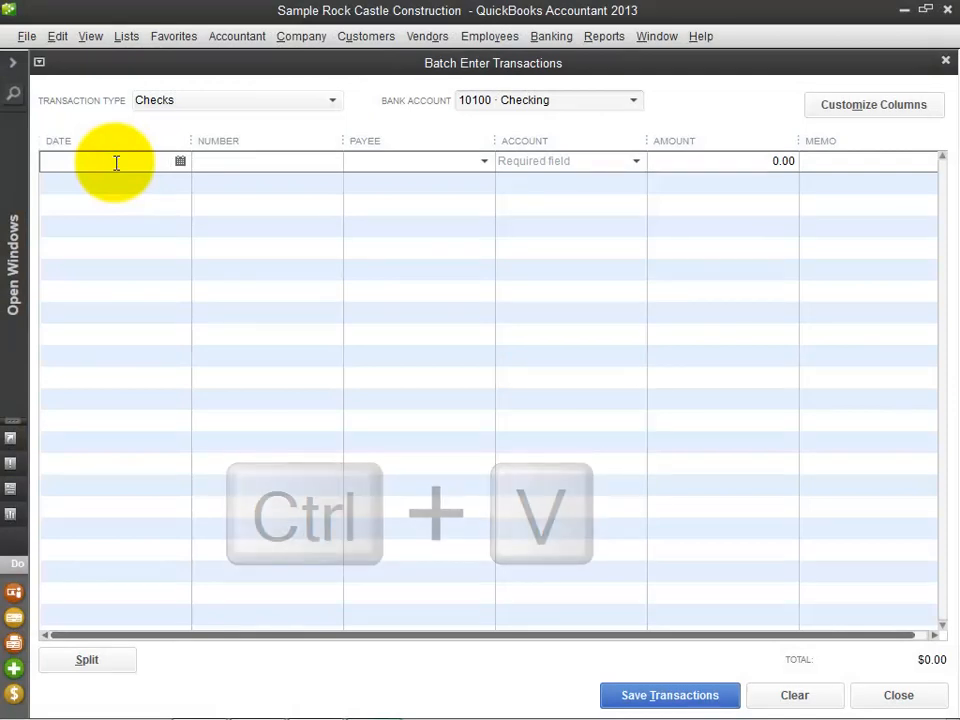
{"action": "key", "text": "ctrl+v"}
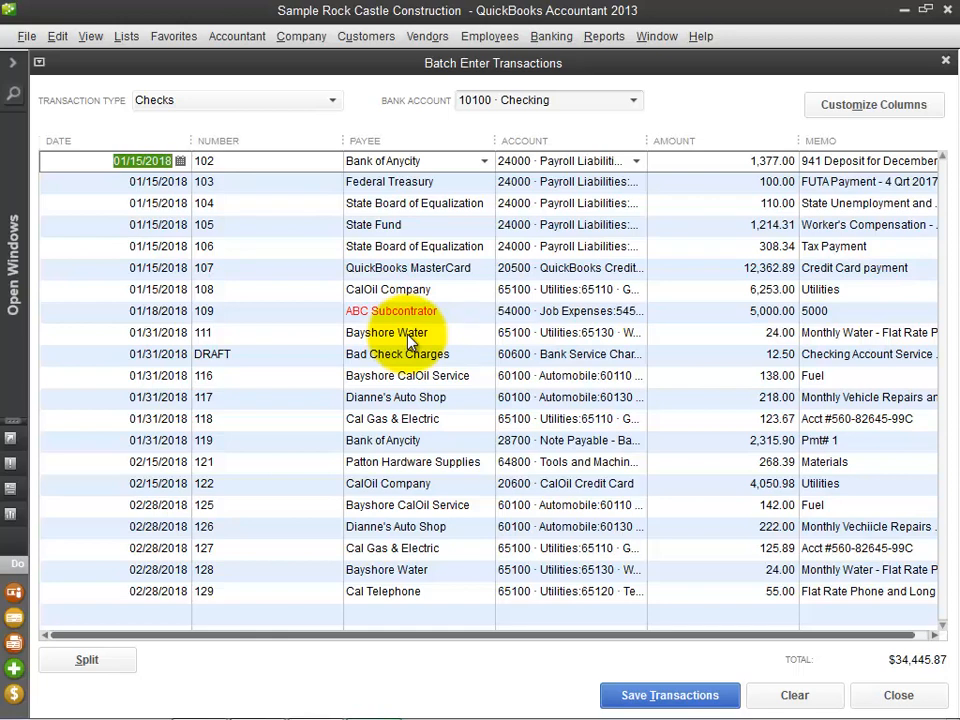
{"action": "left_click", "coordinate": [410, 311]}
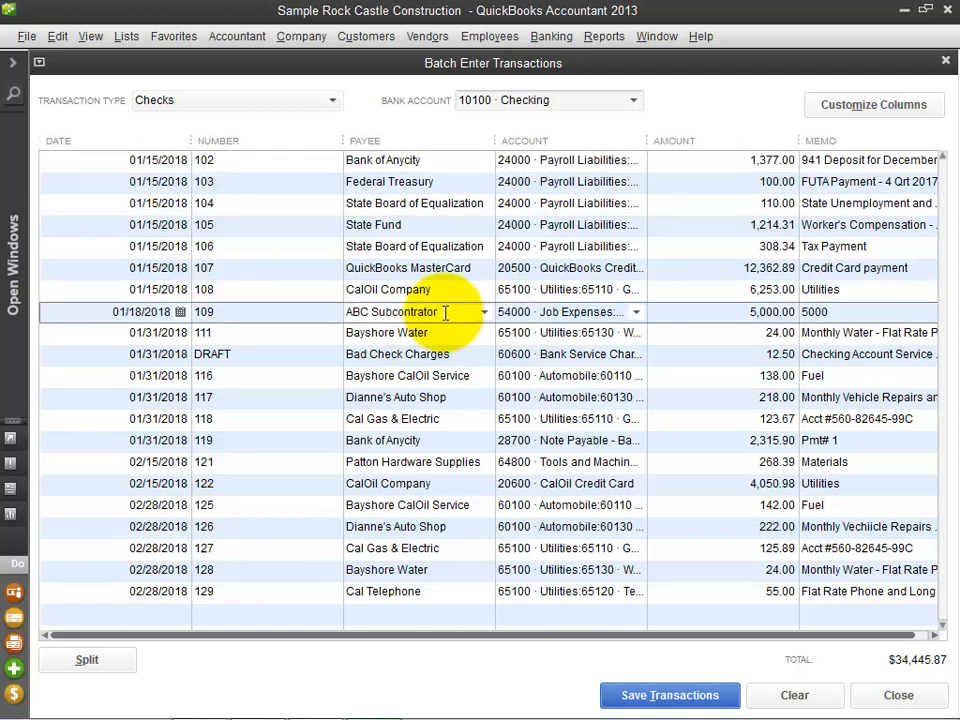
{"action": "left_click", "coordinate": [567, 311]}
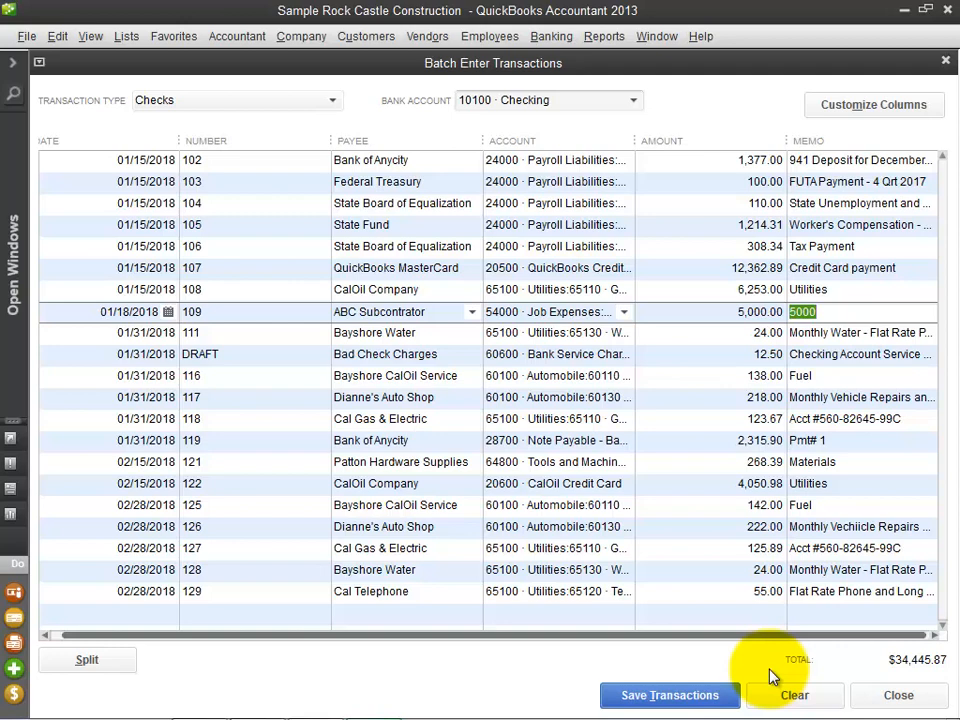
{"action": "mouse_move", "coordinate": [669, 695]}
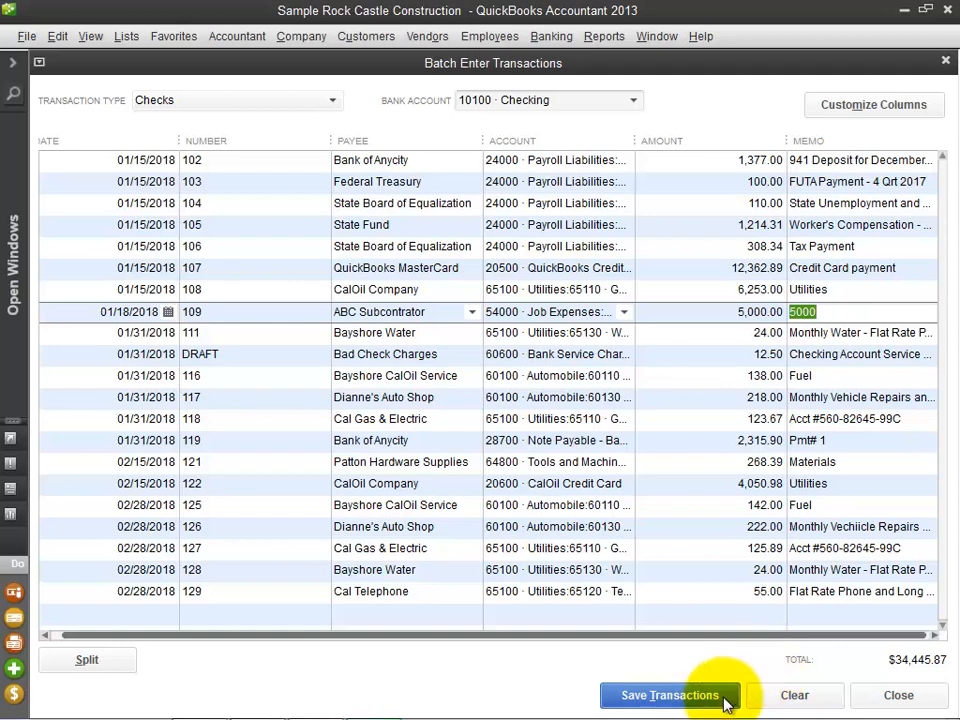
Step: Save the batch of pasted checks and confirm with Yes
{"action": "left_click", "coordinate": [669, 695]}
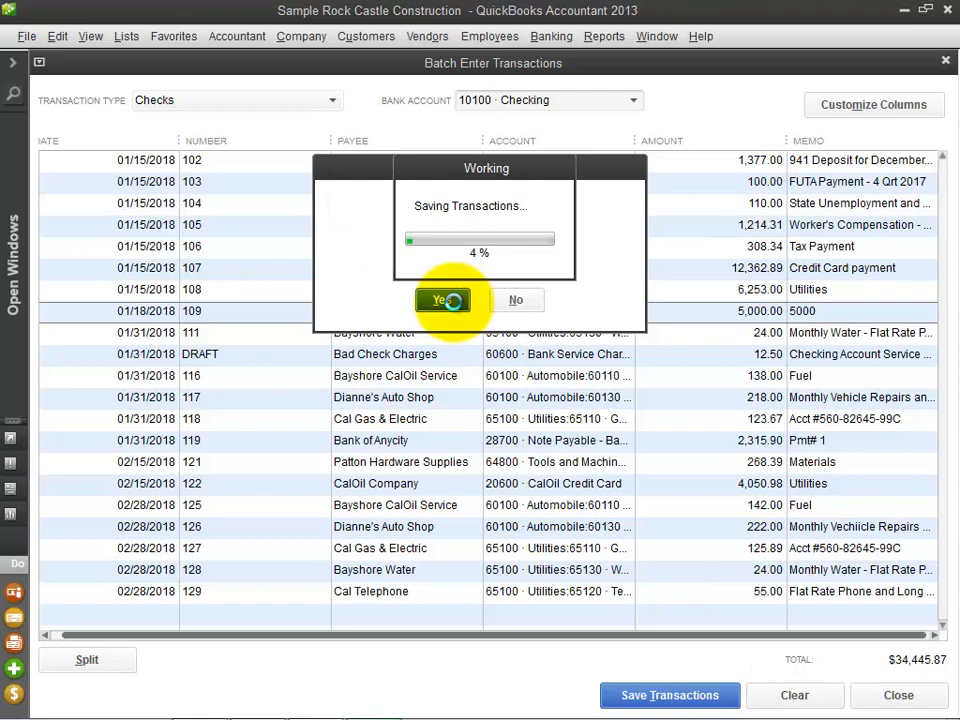
{"action": "left_click", "coordinate": [443, 300]}
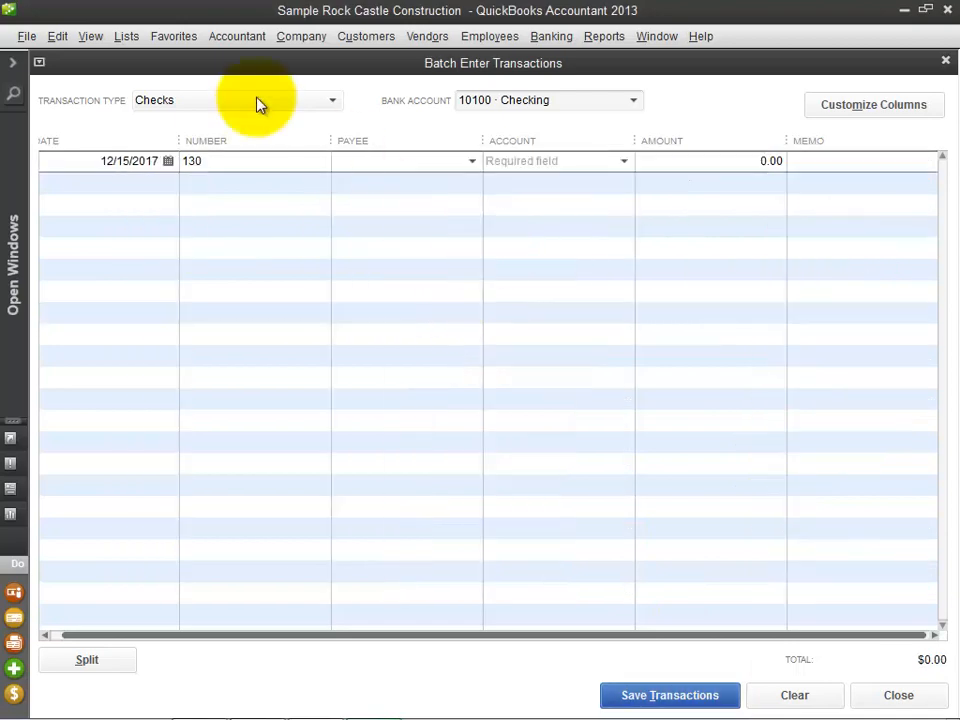